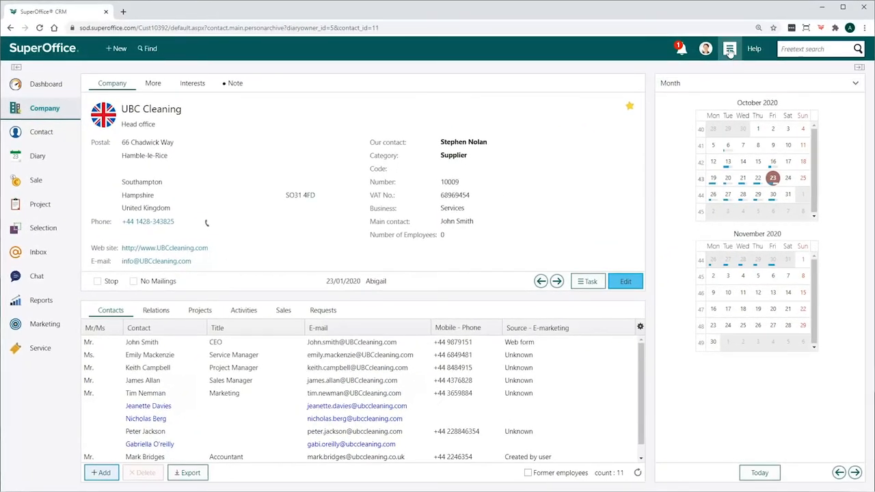
Go to Settings and maintenance through the top-bar main menu.
click(729, 49)
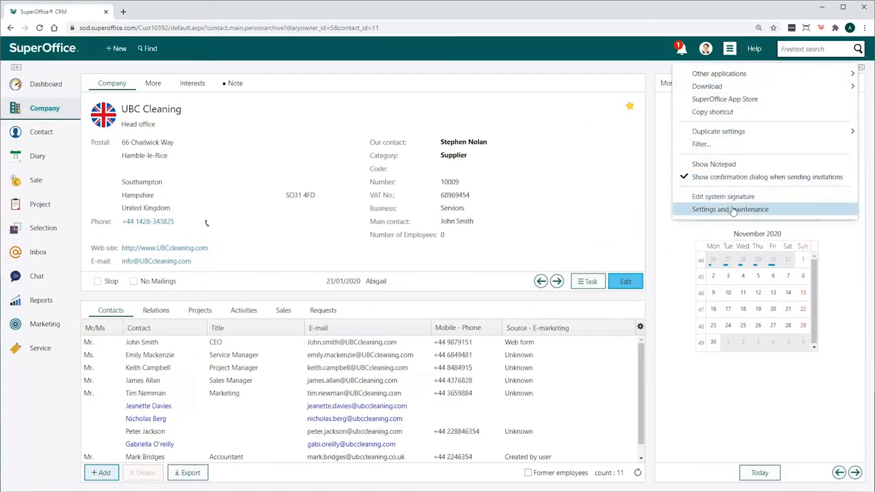
click(730, 209)
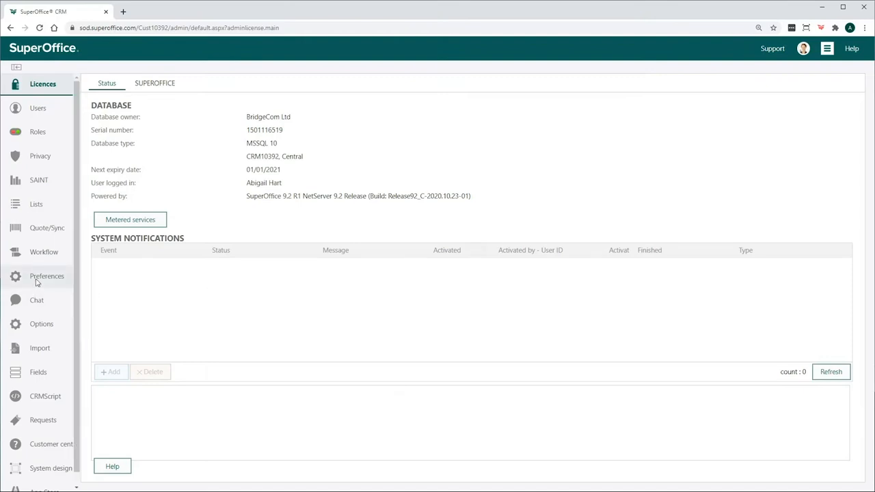
Start configuring a video meeting service from the Preferences Video meetings settings.
click(46, 276)
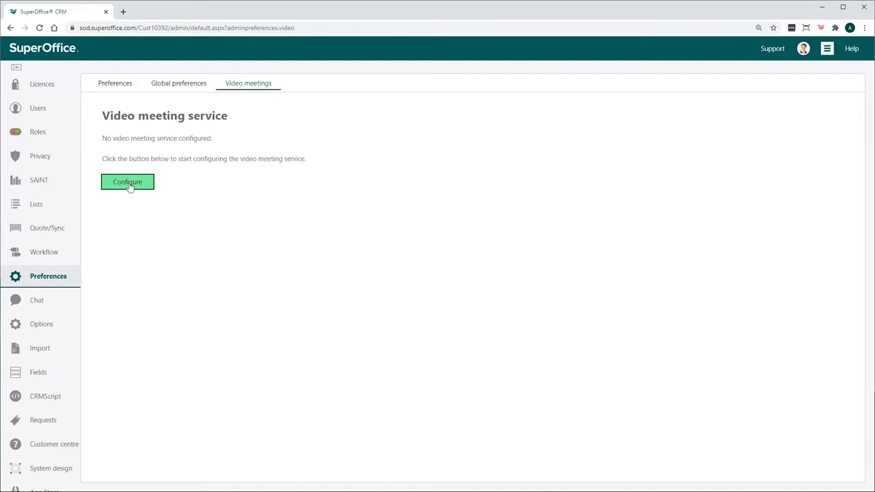
click(127, 182)
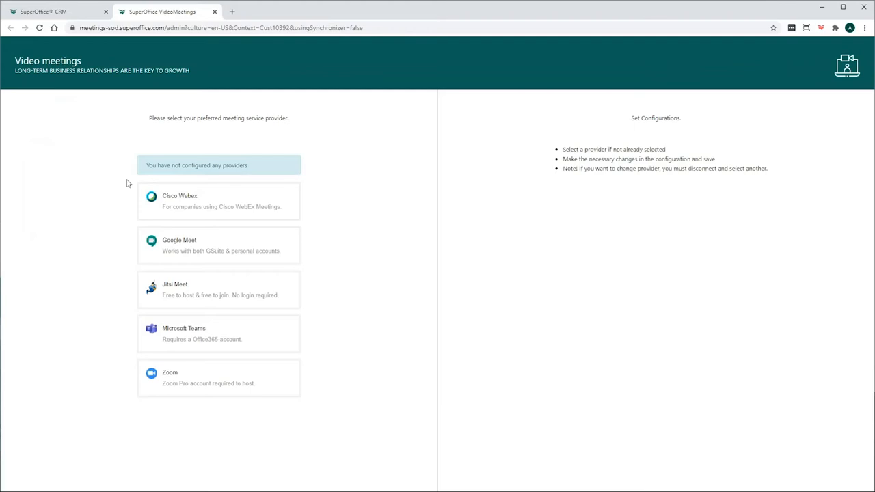
Select the Google Meet tile as the video meeting provider.
click(219, 245)
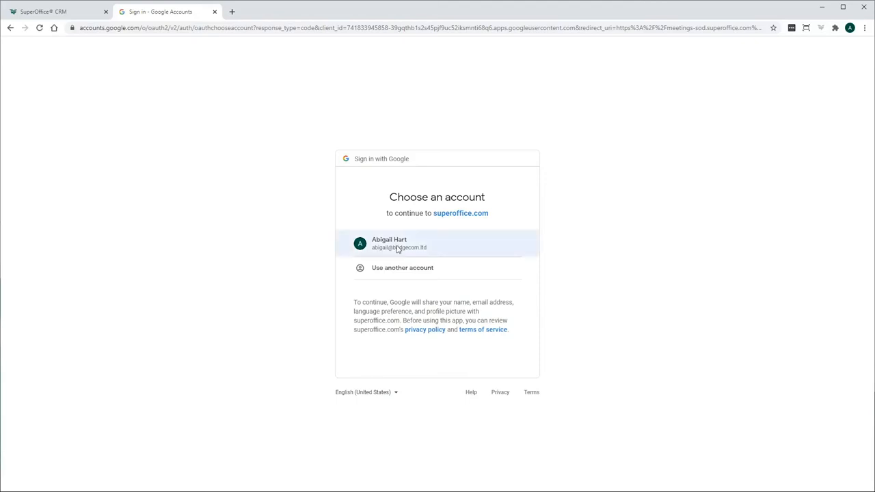
Sign in with the company Google account and grant superoffice.com Google Calendar access.
click(389, 243)
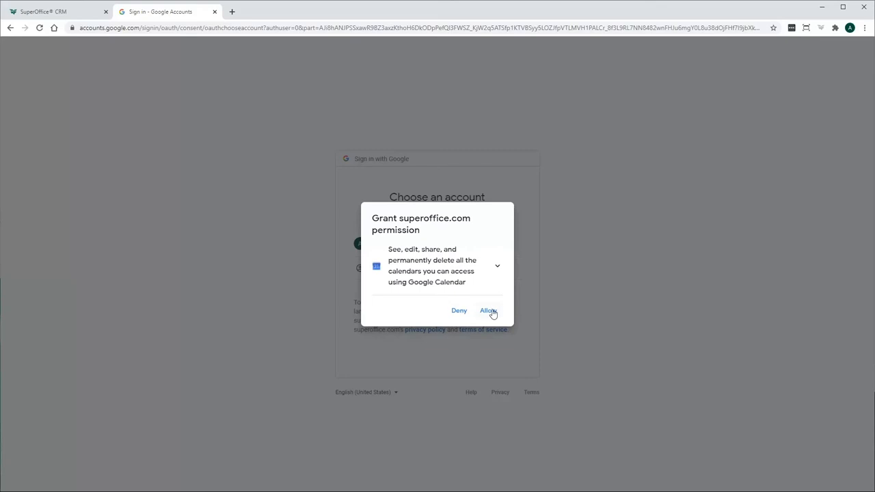
click(488, 310)
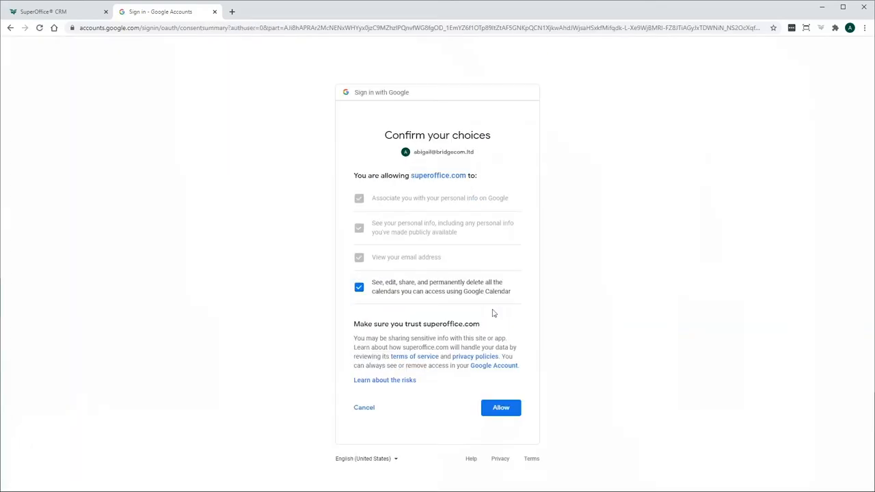
click(501, 408)
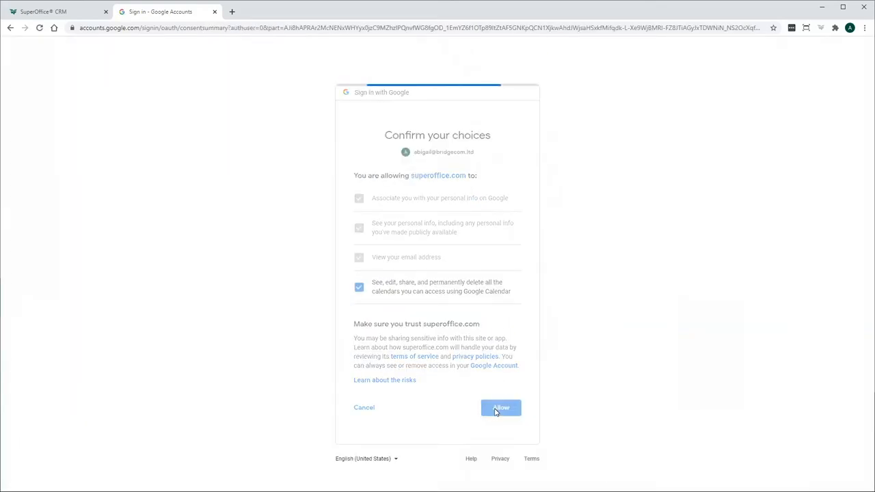
click(501, 408)
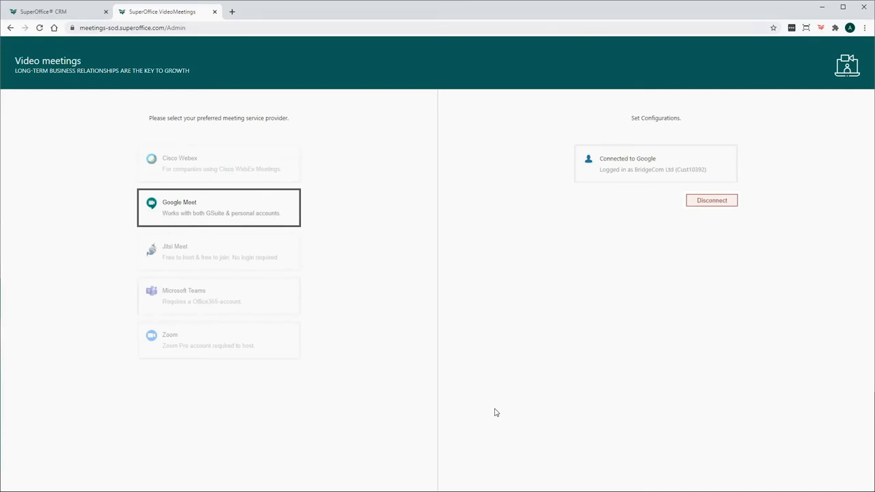
Close the VideoMeetings tab once Google shows as connected.
click(712, 200)
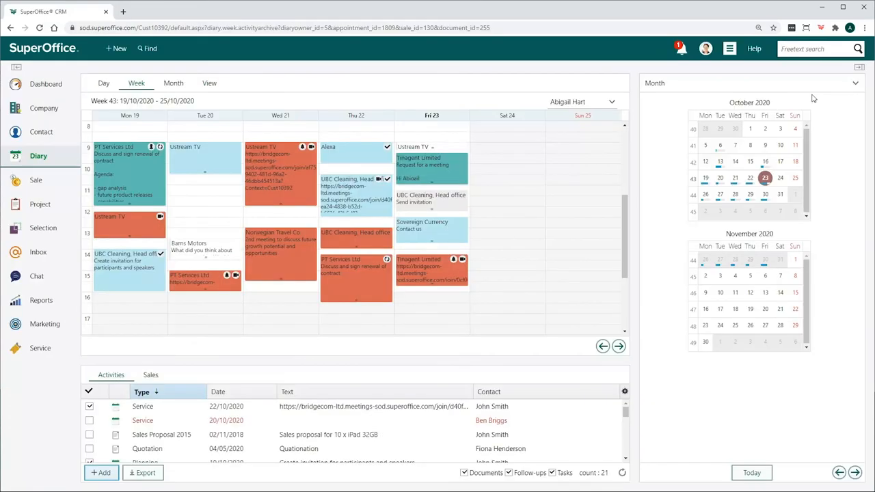
mouse_move(808, 101)
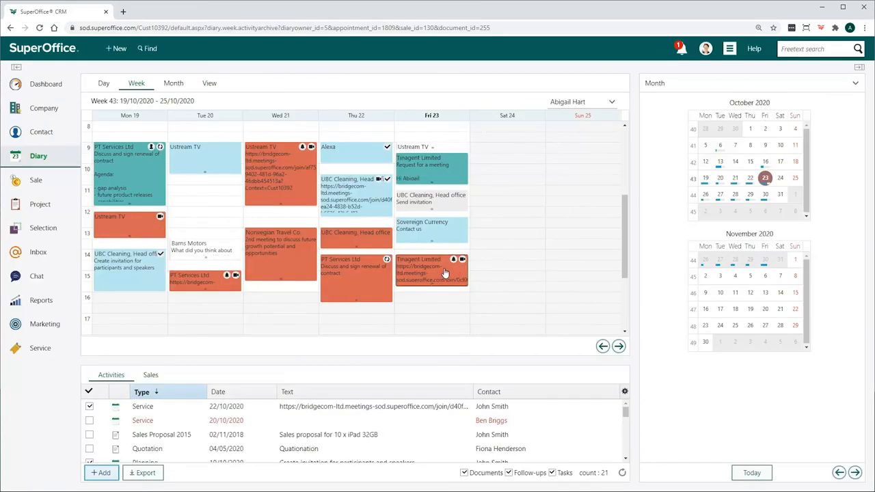
Open the Tinagent Limited customer meeting on Friday 23 in the diary week view.
click(431, 270)
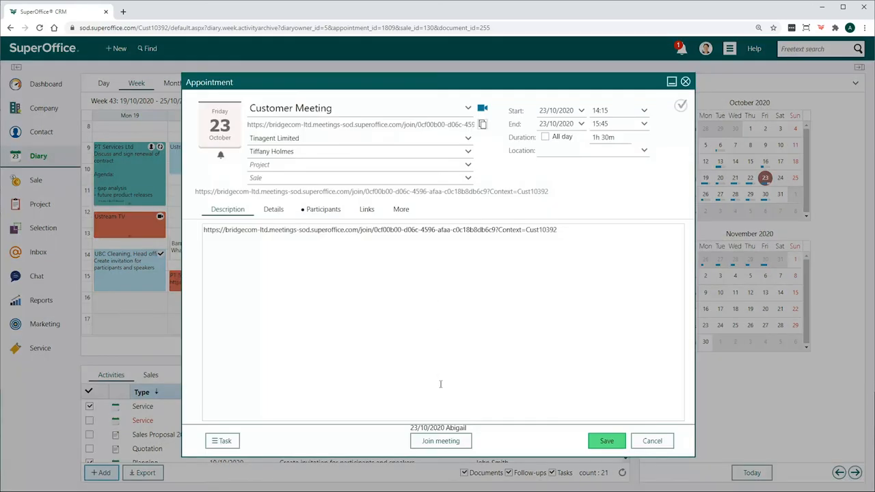